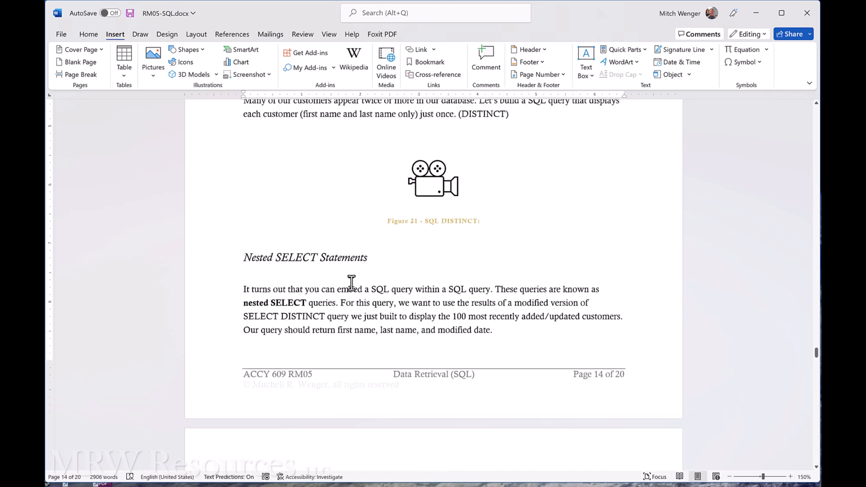
mouse_move(95, 292)
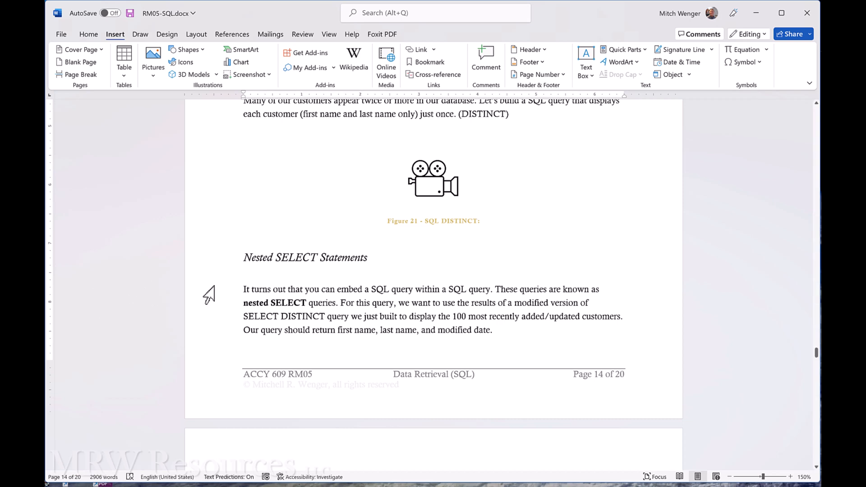
mouse_move(211, 293)
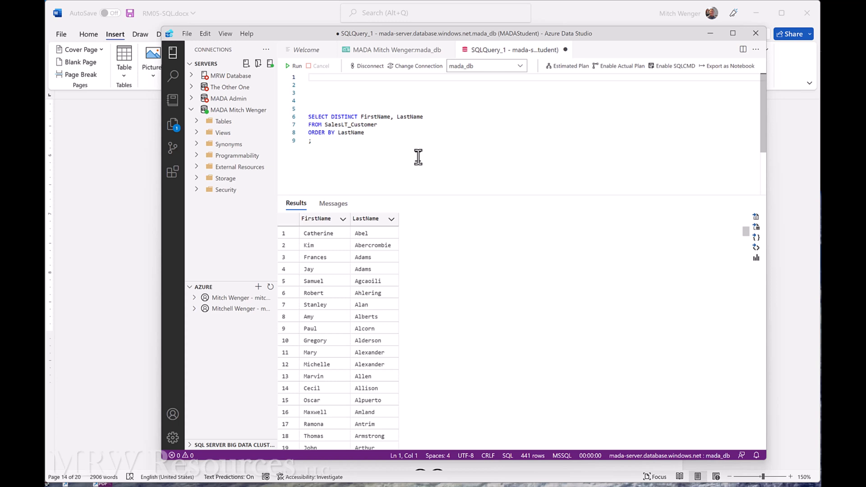
- Write the outer line SELECT TOP(100) FirstName, LastName, ModifiedDate and start a new line
text(SELECT T)
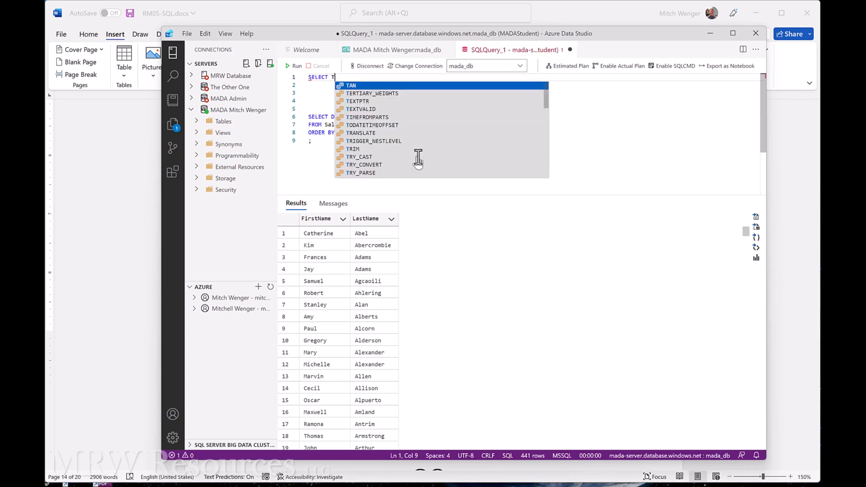
text(D)
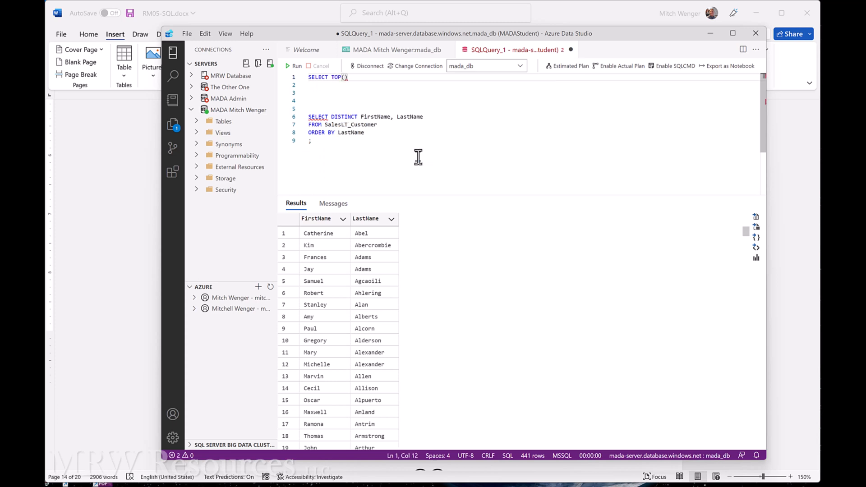
text(100)
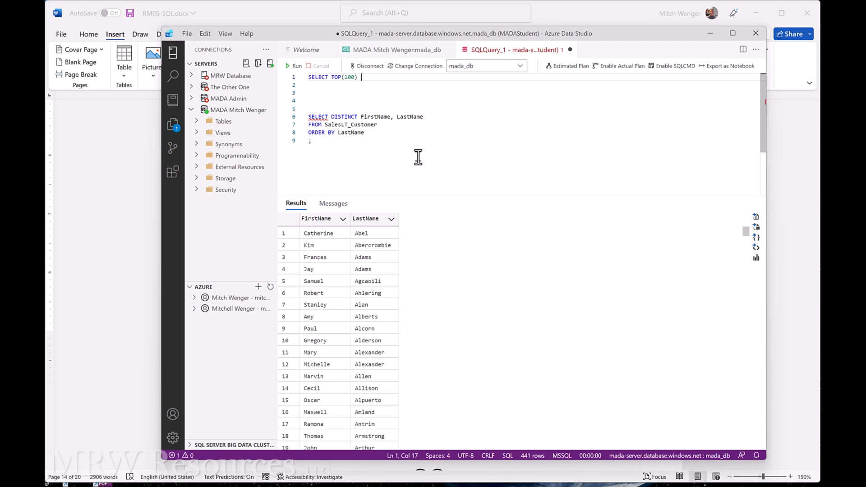
text(First)
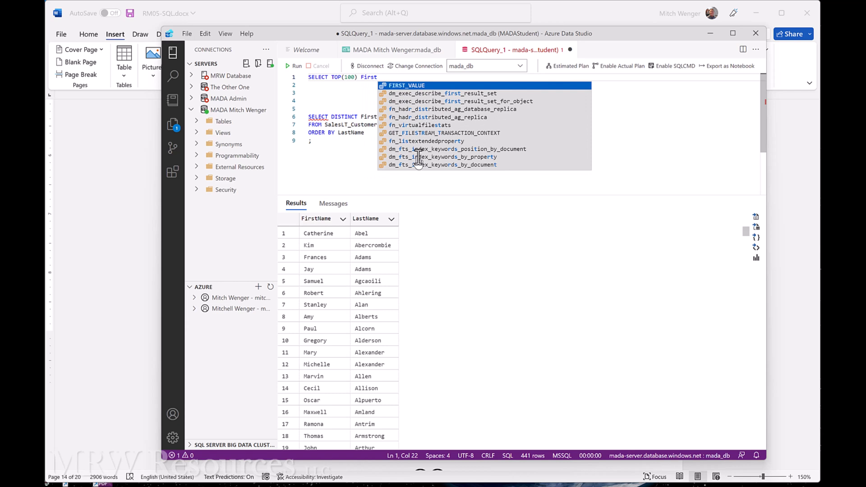
text(Name)
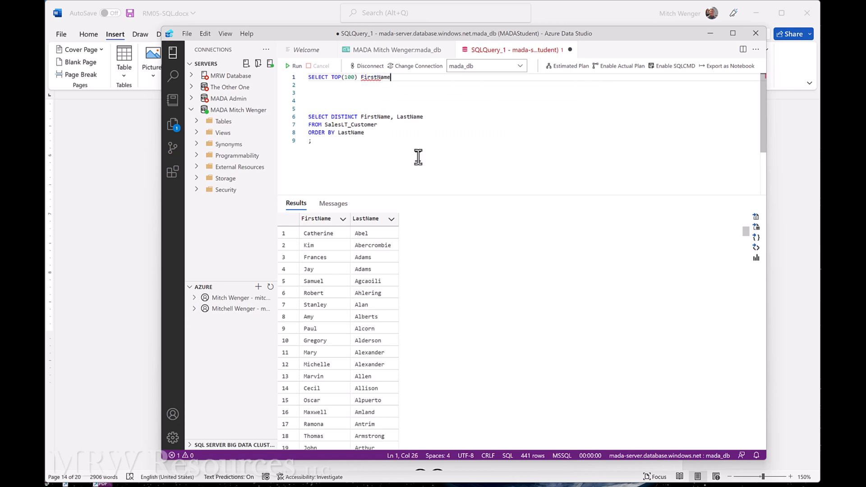
text(, LastName, ModifiedDate)
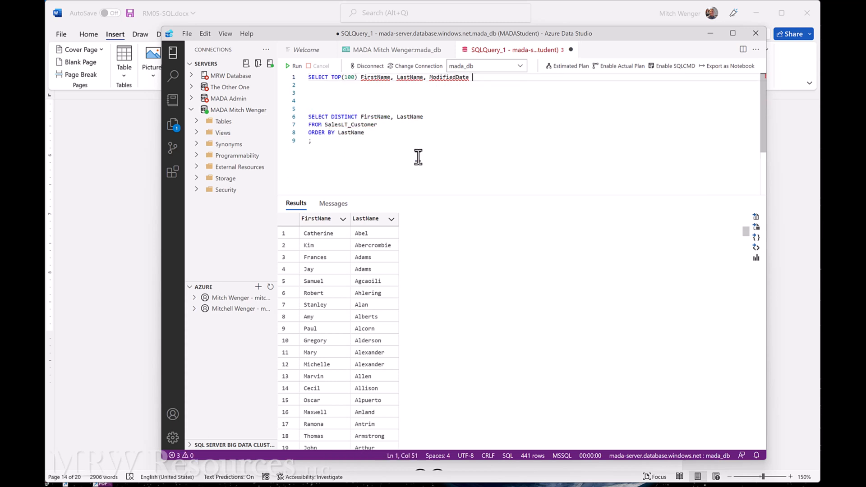
key(enter)
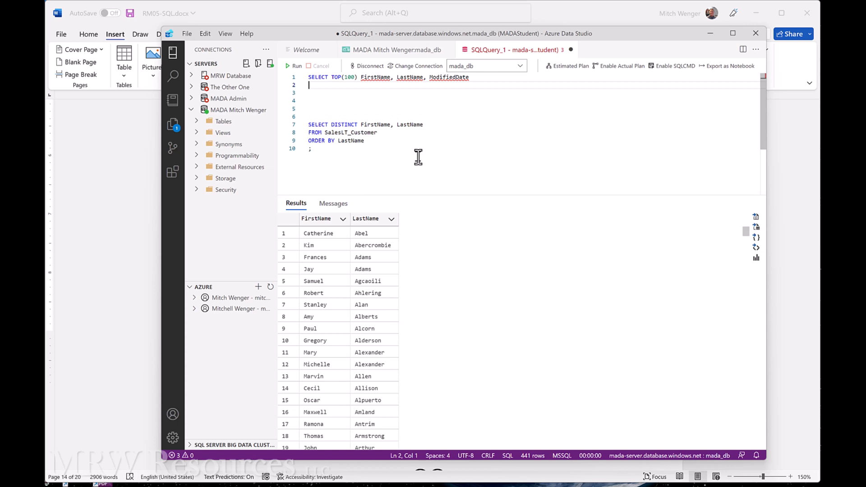
- Add FROM and wrap the DISTINCT query in parentheses aliased AS Customers
text(From)
click(366, 124)
text(()
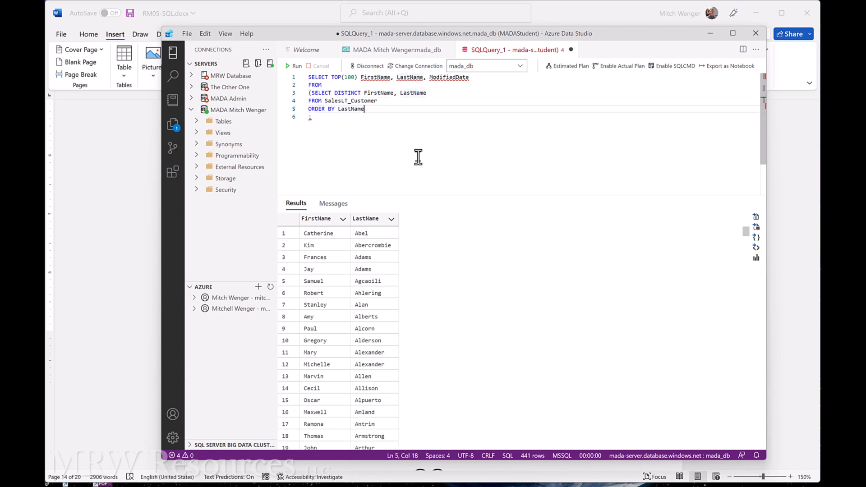
text())
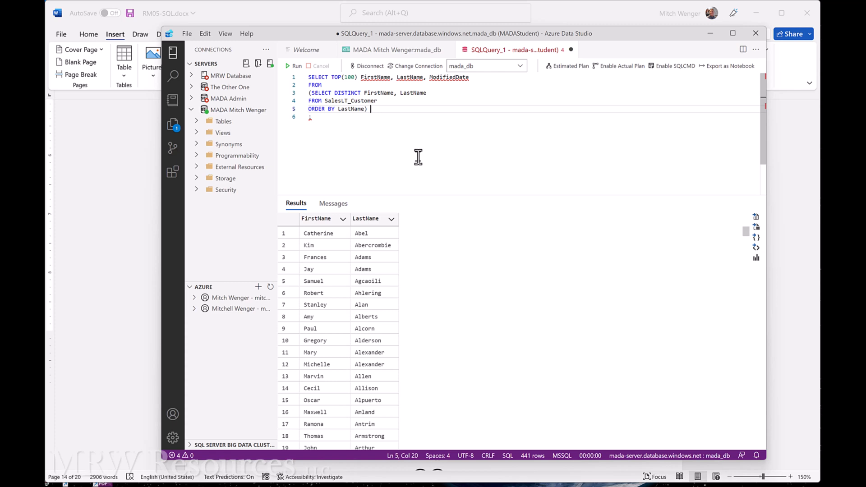
text(AS)
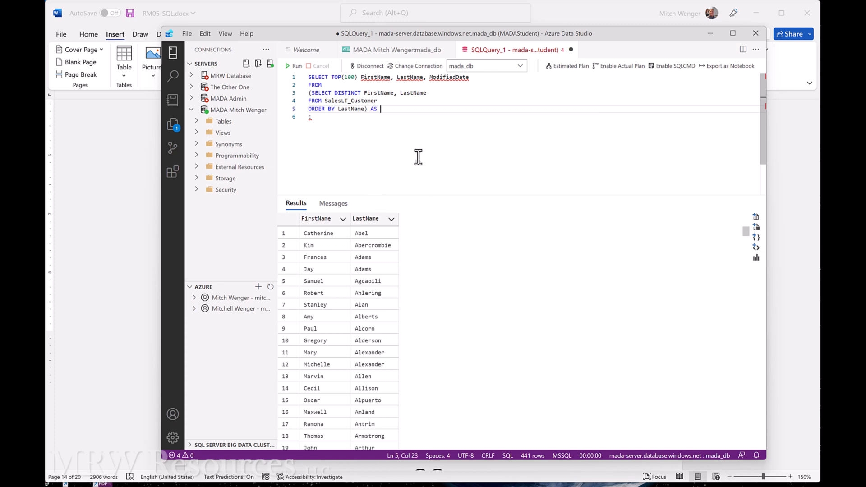
text(Customers)
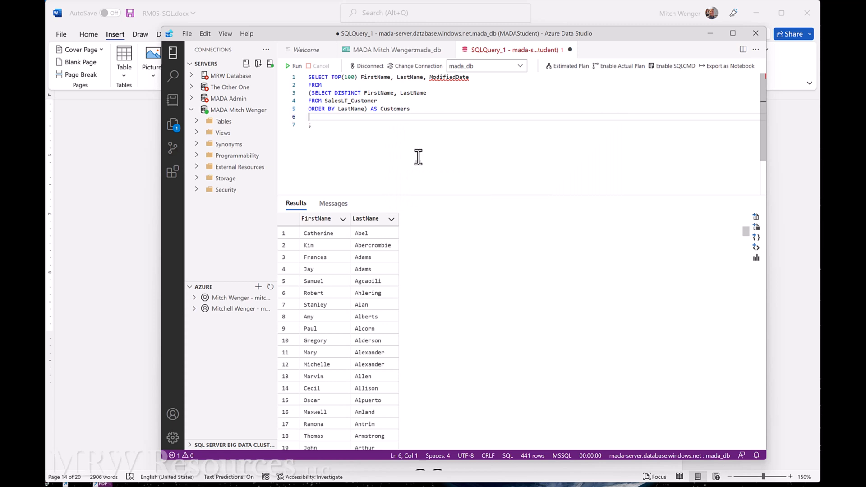
- Sort the outer results with ORDER BY ModifiedDate DESC
text(ORD)
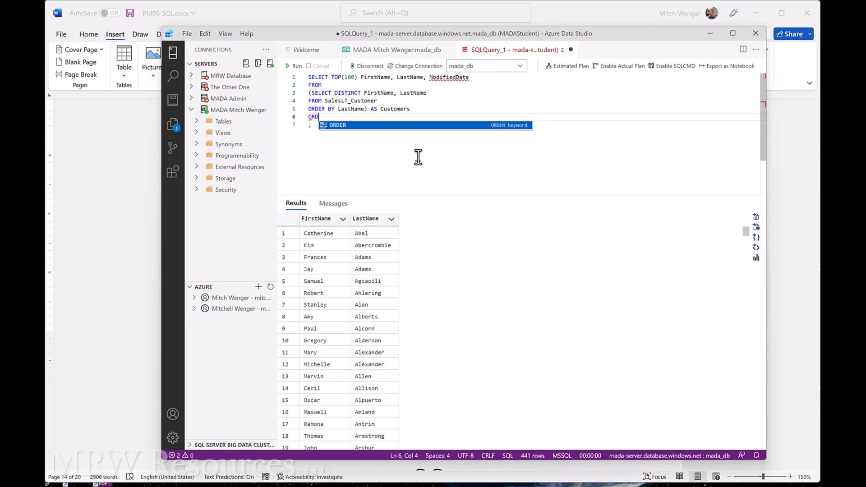
text(ER BY Modi)
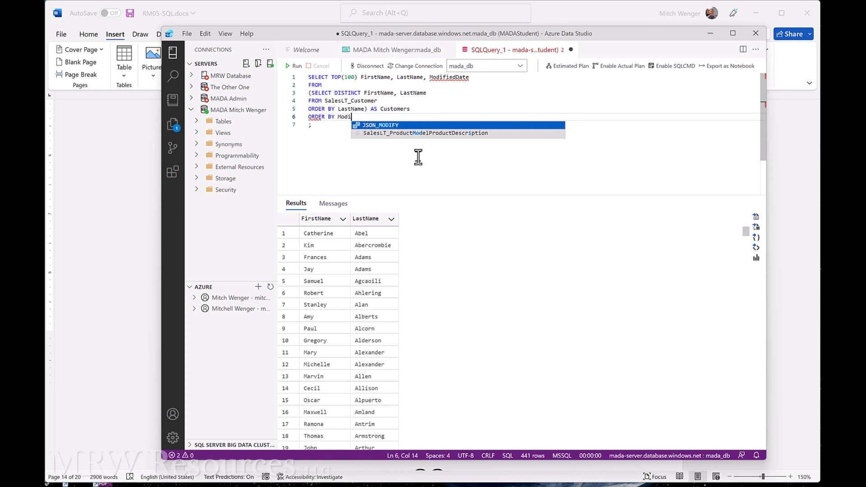
text(fiedDate DESC)
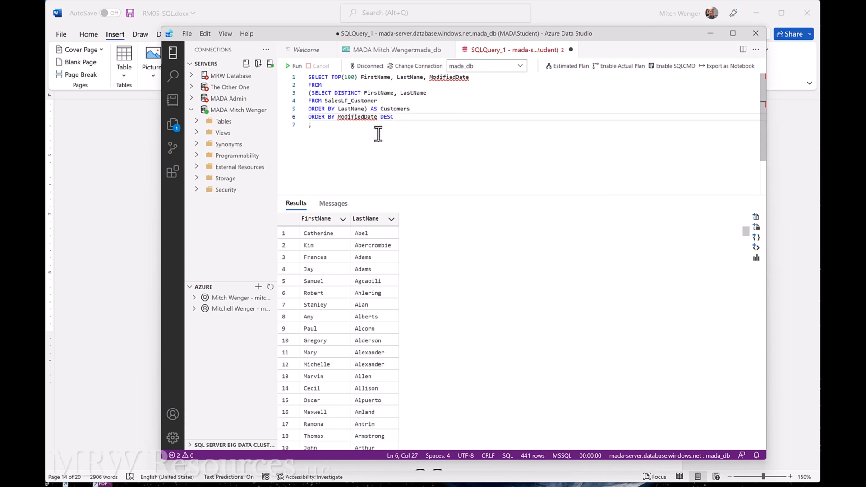
mouse_move(361, 109)
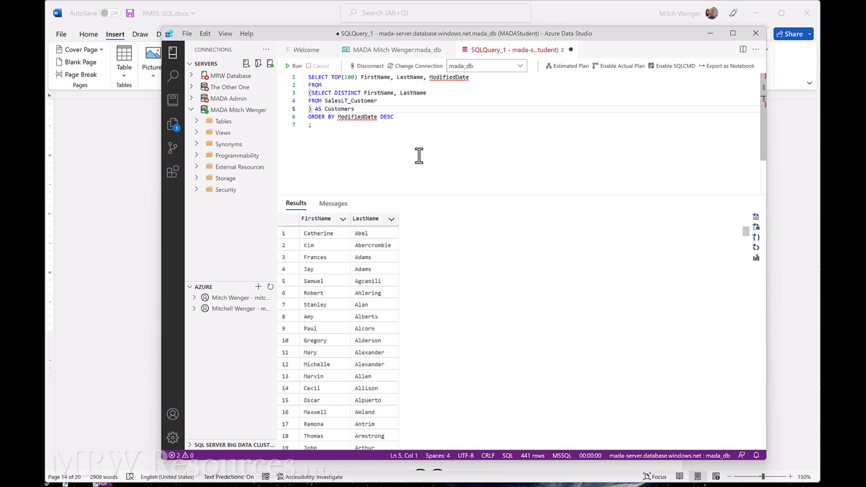
- Join ') AS Customers' onto the FROM SalesLT_Customer line, dropping the inner ORDER BY LastName
key(Backspace)
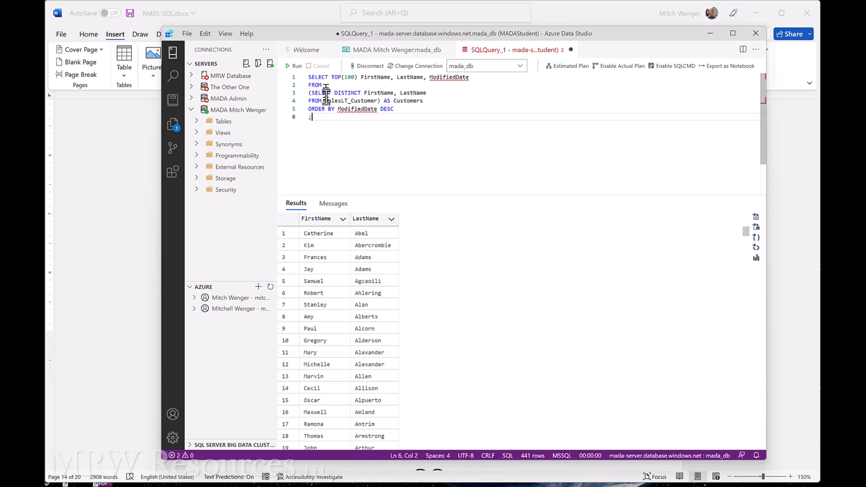
mouse_move(485, 142)
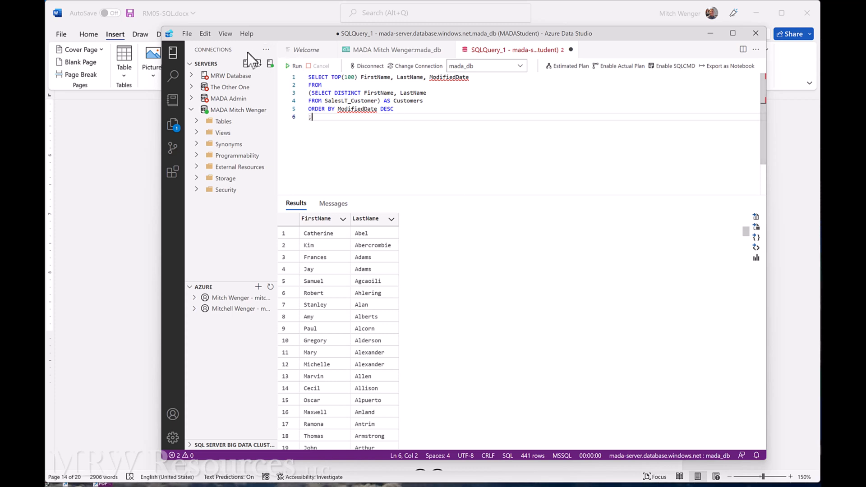
- Run the nested query, hit the invalid column 'ModifiedDate' error, and add ModifiedDate to the inner DISTINCT list
click(294, 65)
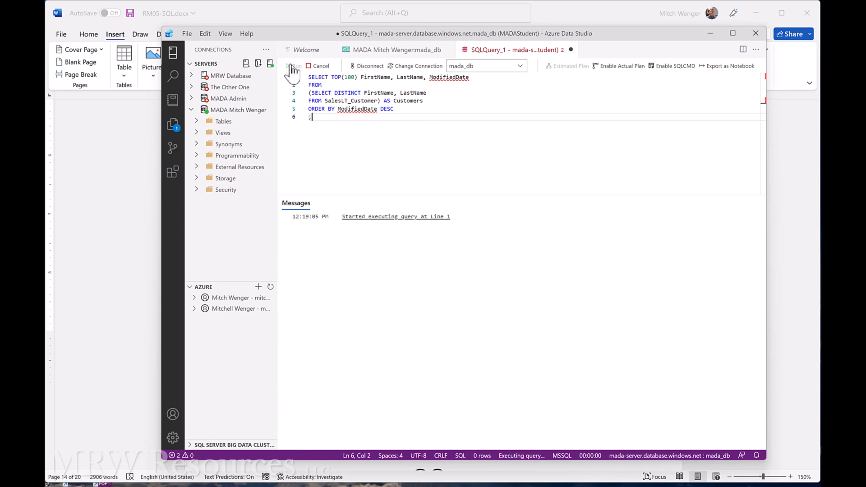
click(294, 66)
text(,)
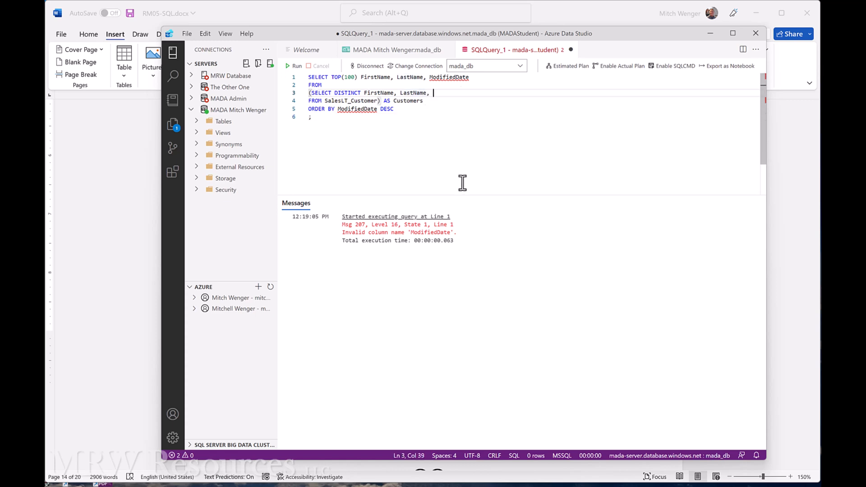
text(ModifiedDate)
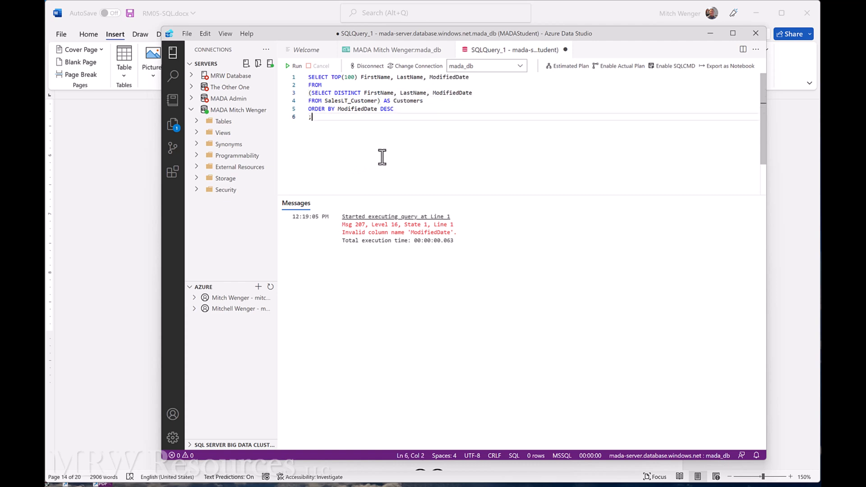
- Rerun the corrected query, returning 100 customers with ModifiedDate newest first
click(294, 66)
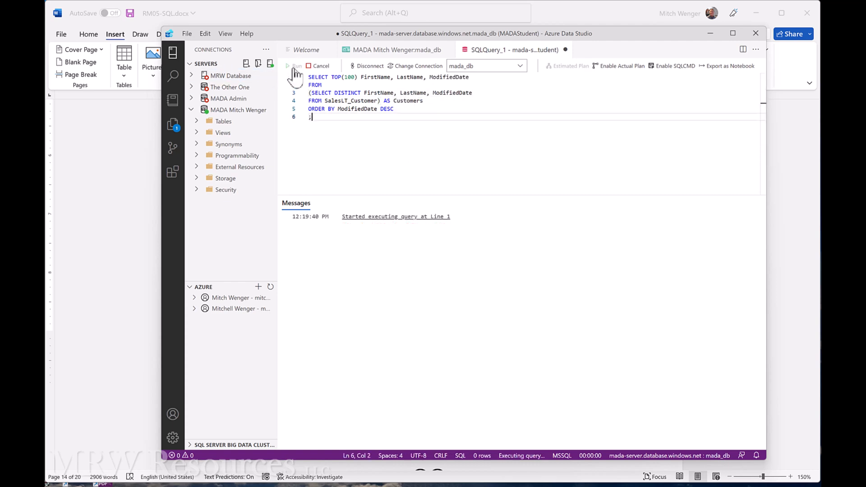
click(296, 66)
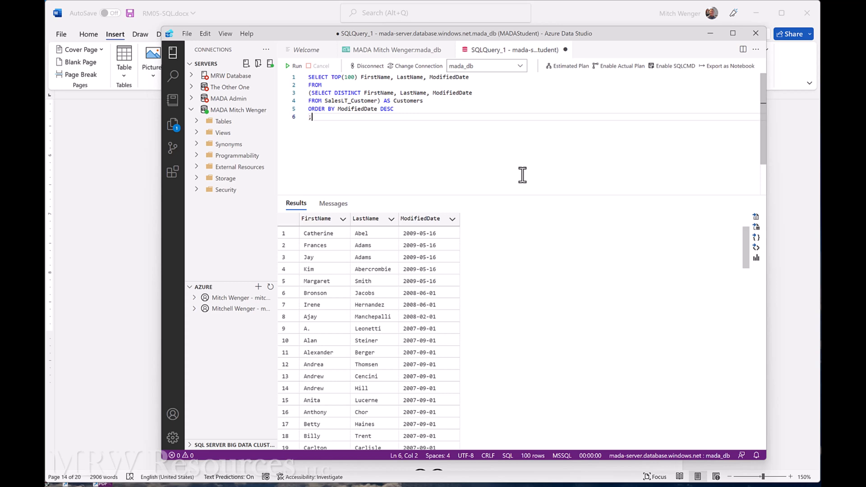
mouse_move(344, 86)
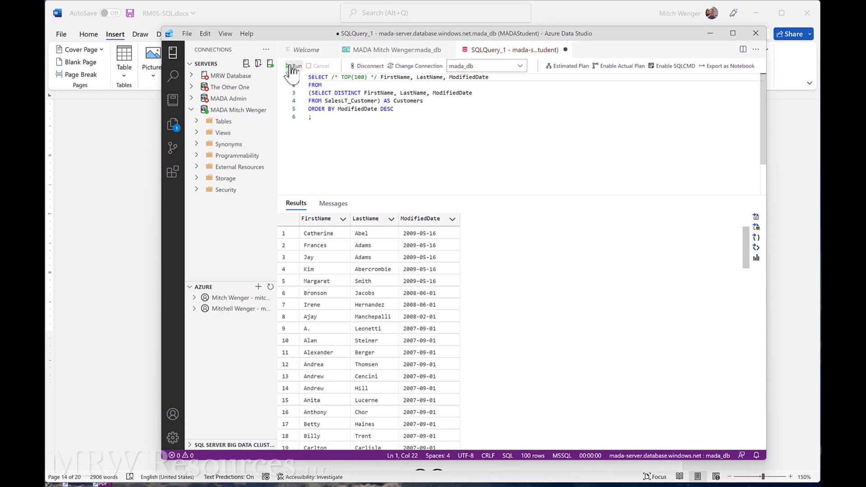
- Rerun with TOP(100) commented out so all 441 customer rows return
click(296, 65)
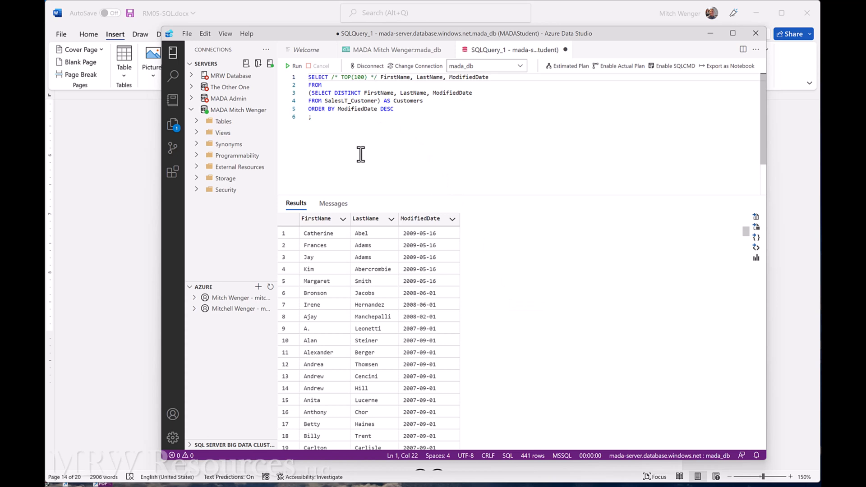
mouse_move(360, 151)
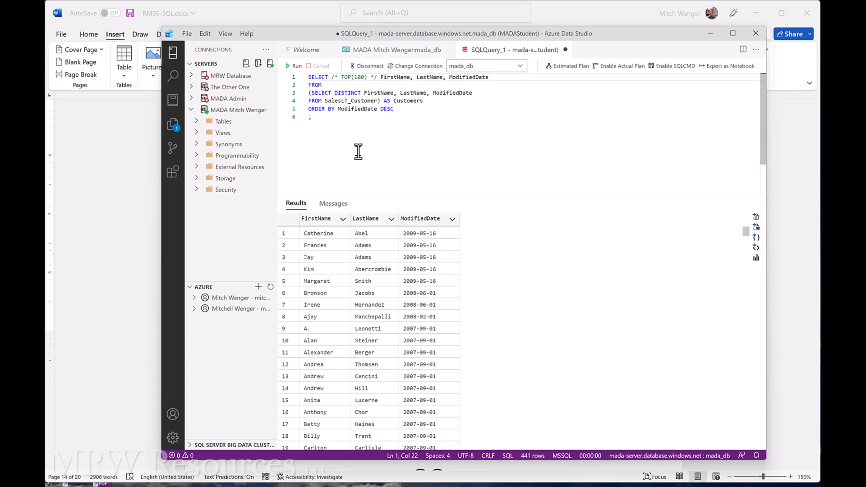
mouse_move(357, 151)
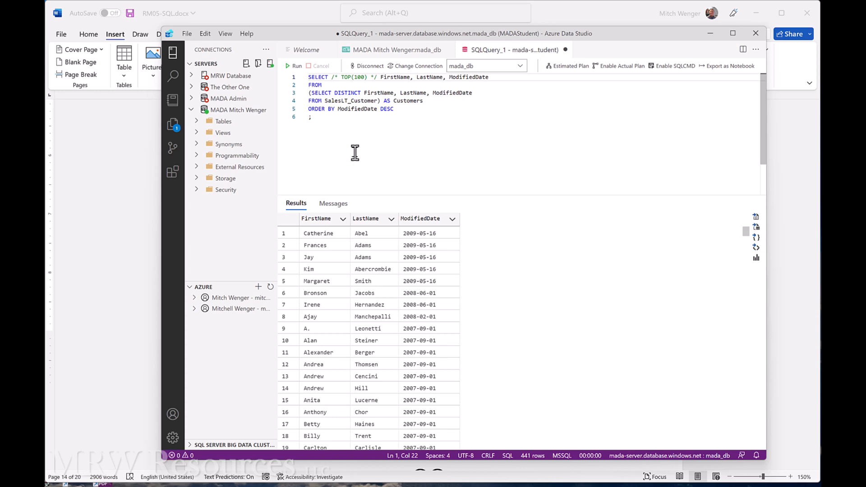
mouse_move(374, 155)
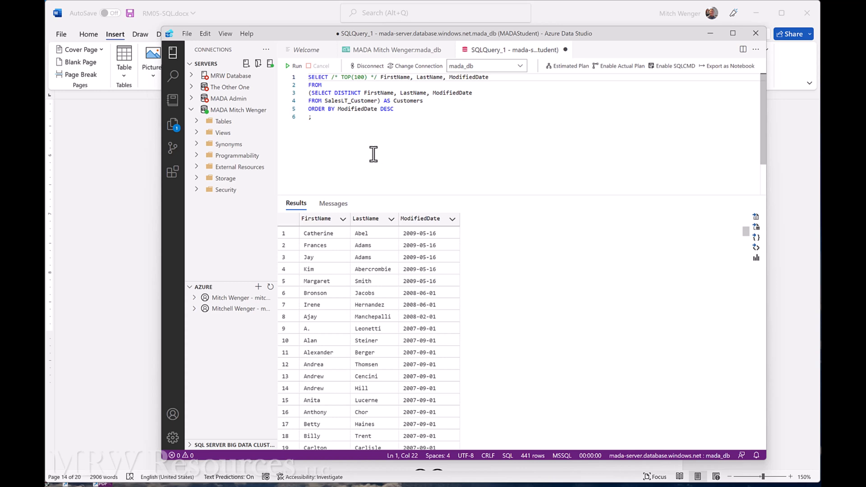
mouse_move(397, 160)
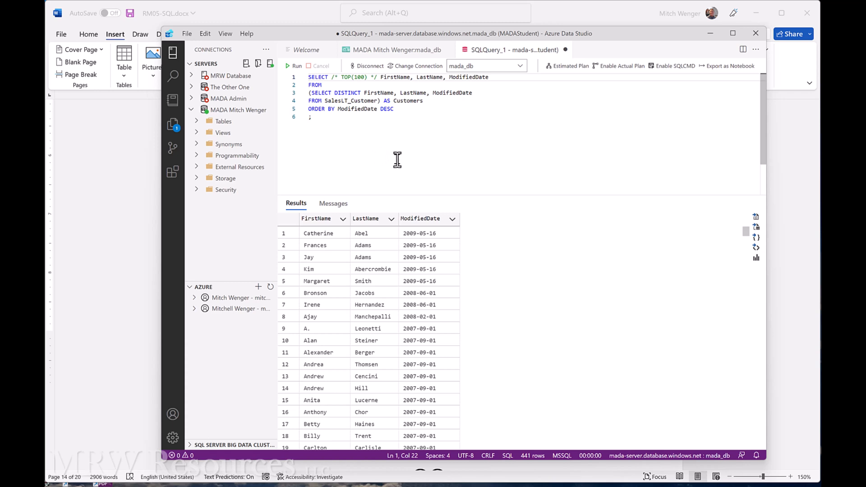
mouse_move(392, 158)
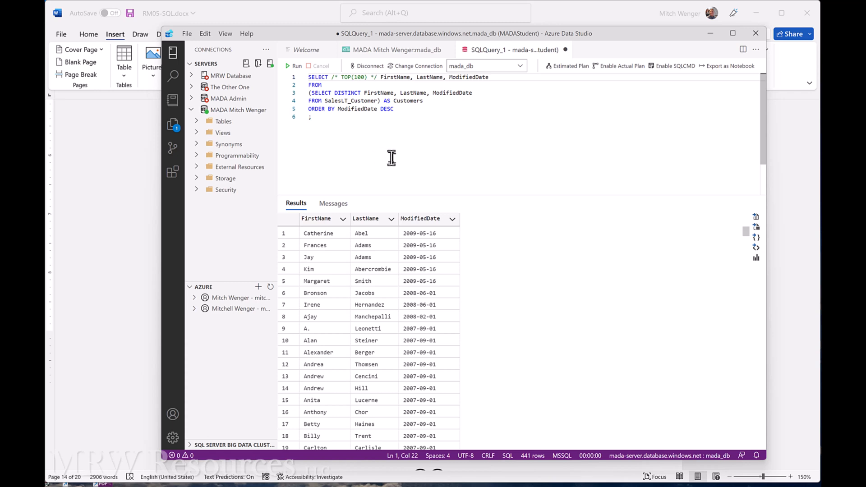
mouse_move(380, 159)
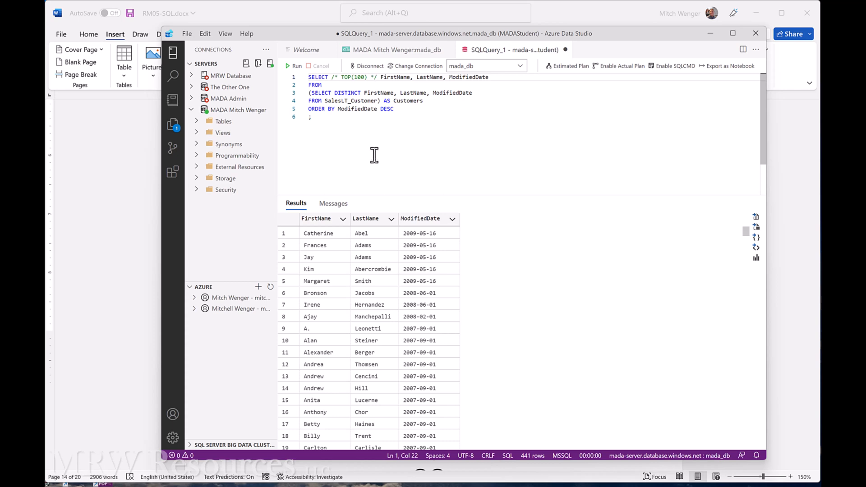
mouse_move(125, 185)
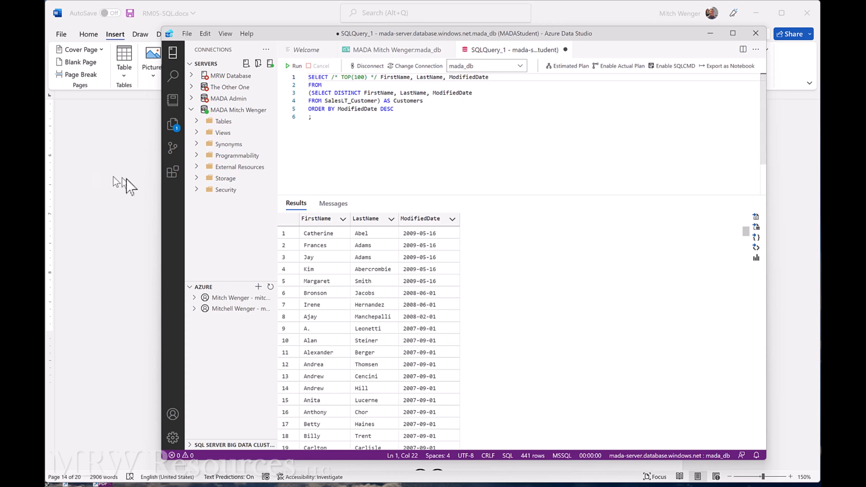